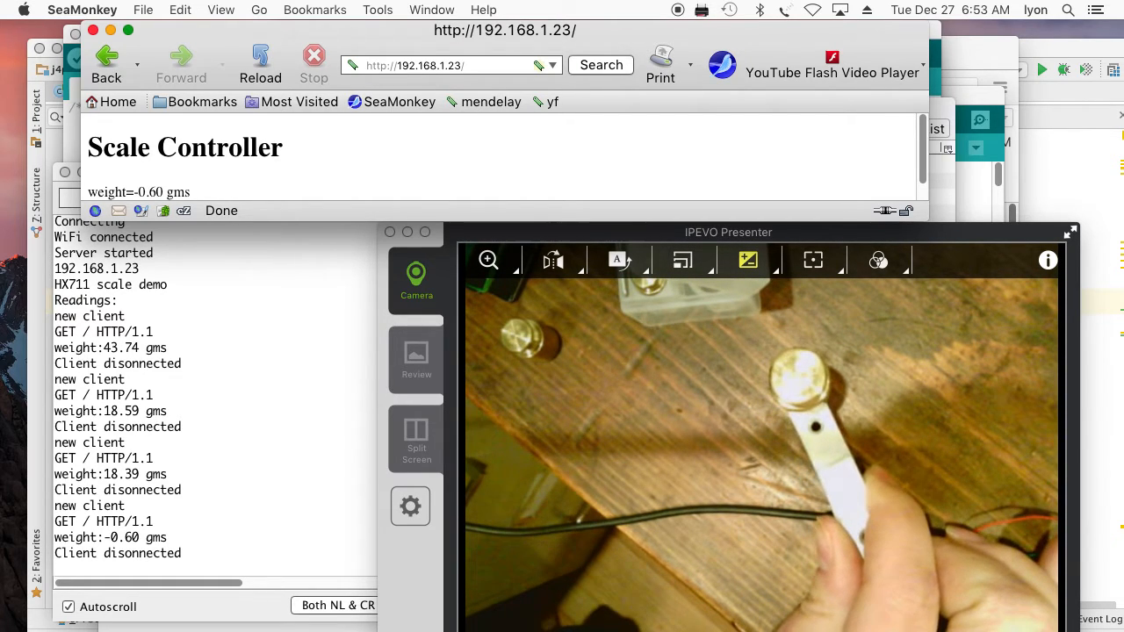
left_click(439, 65)
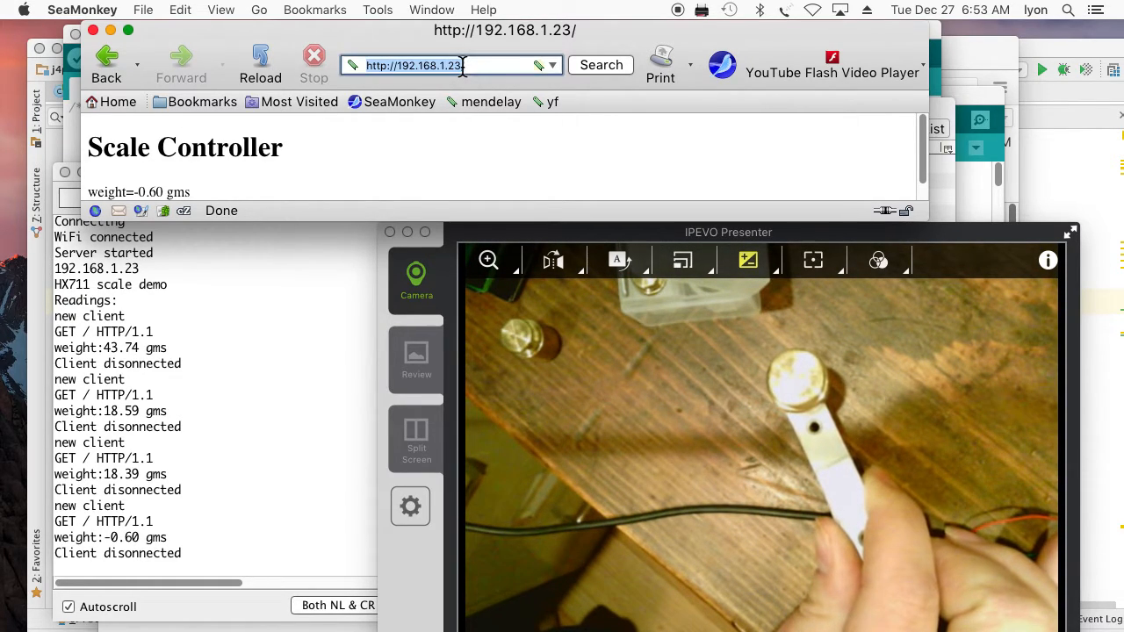
left_click(260, 65)
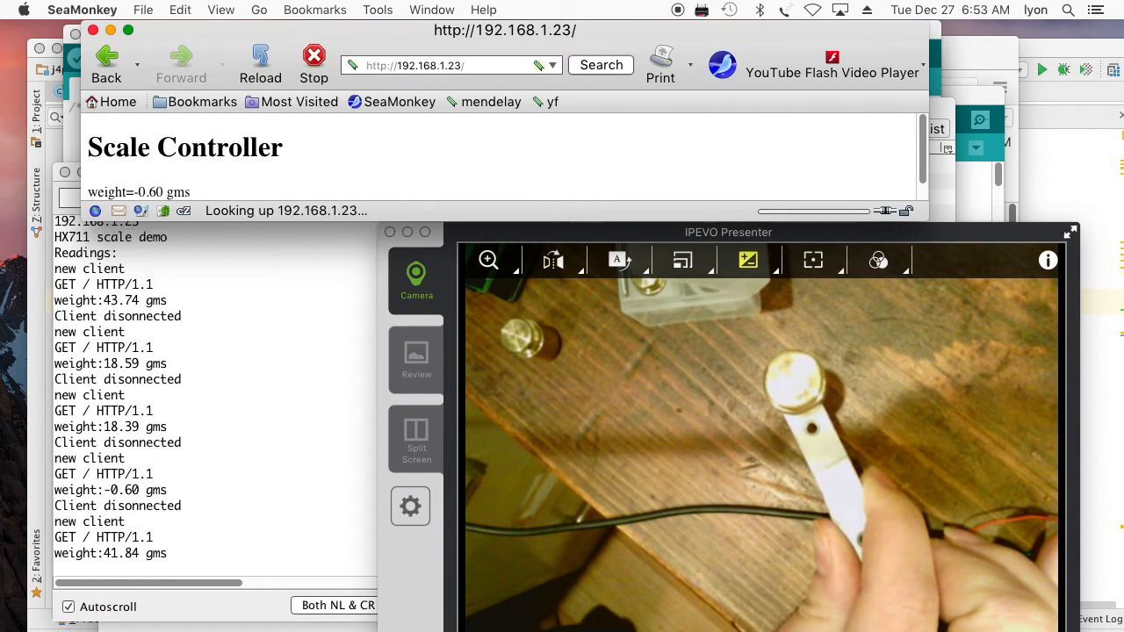